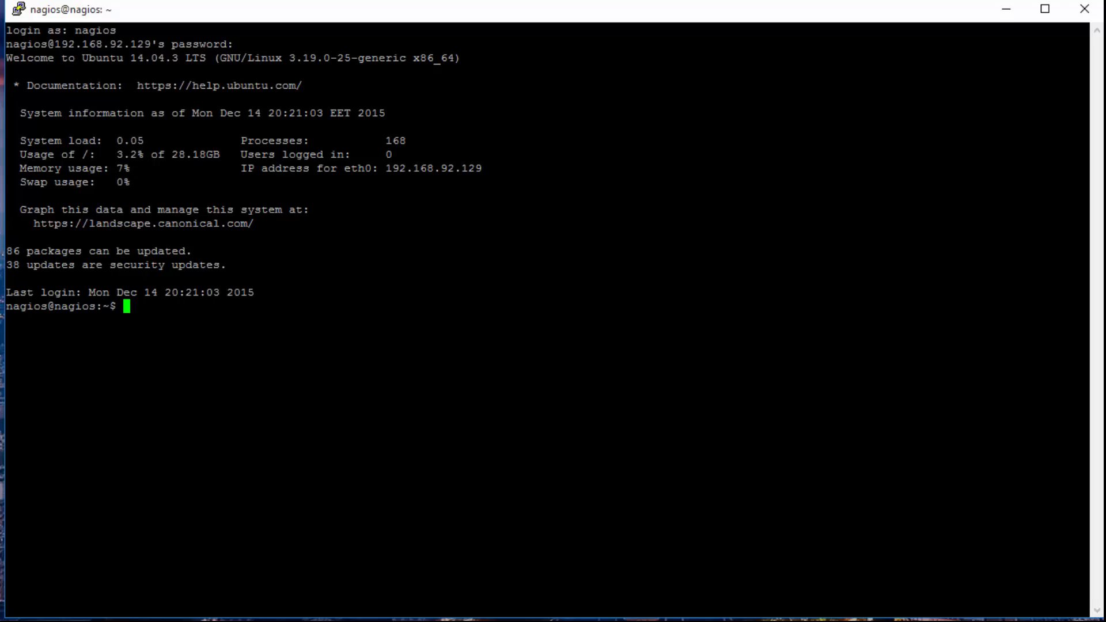
Run lsb_release -a to show the server's Ubuntu release details
type("lsb_")
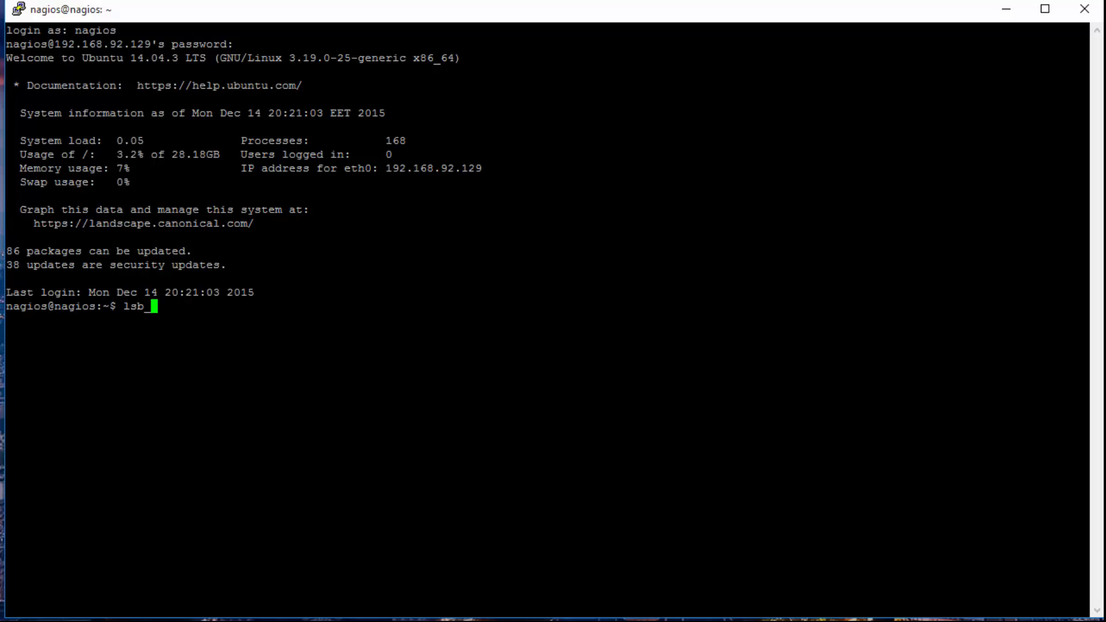
type("release -a")
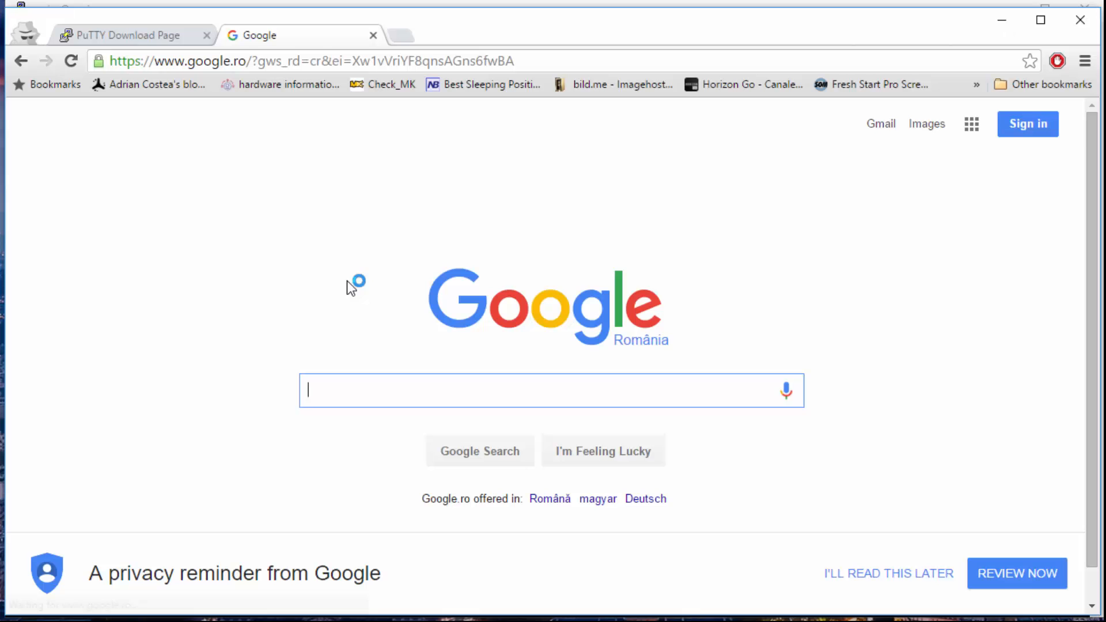
Search 'open monitoring distribution', reach the Debian/Ubuntu listing and copy the omd-1.20.trusty.amd64.deb link
type("open monitoring distribution")
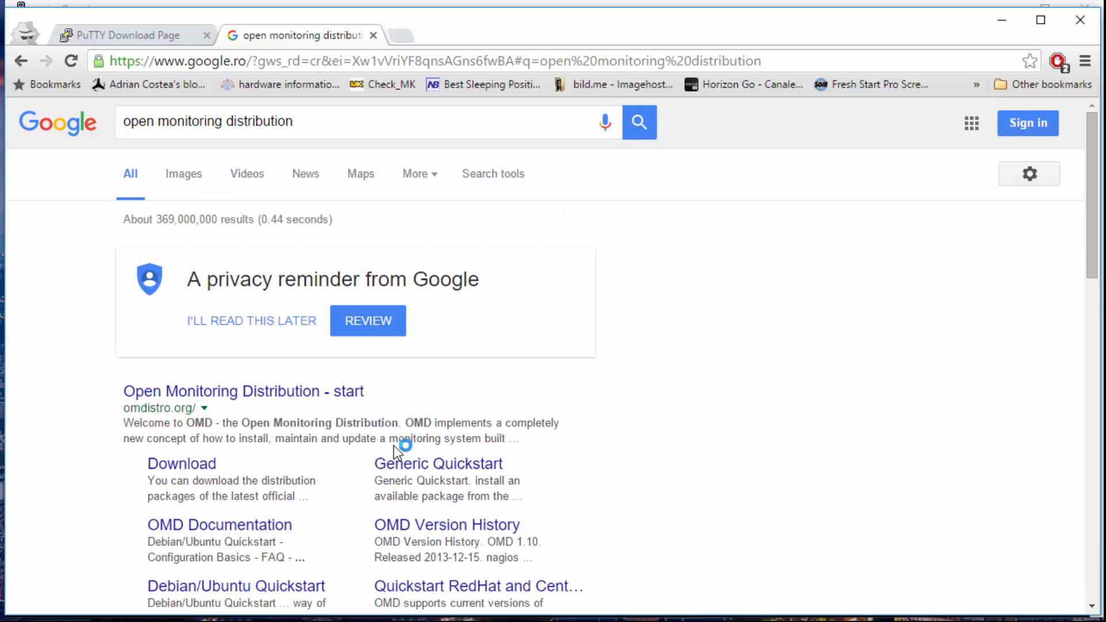
left_click(181, 464)
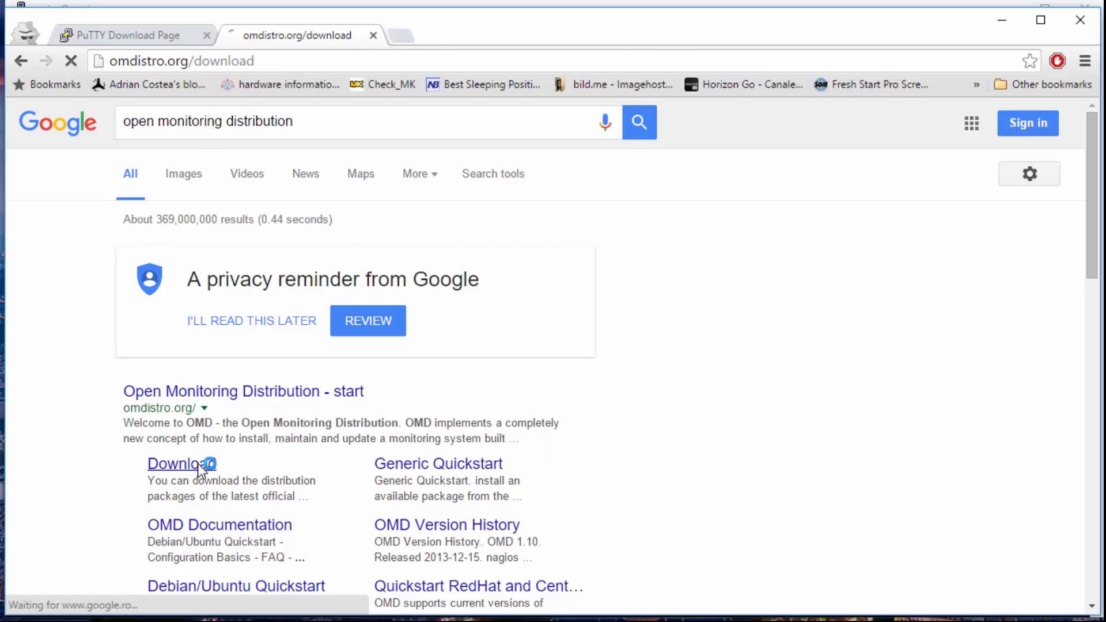
left_click(181, 463)
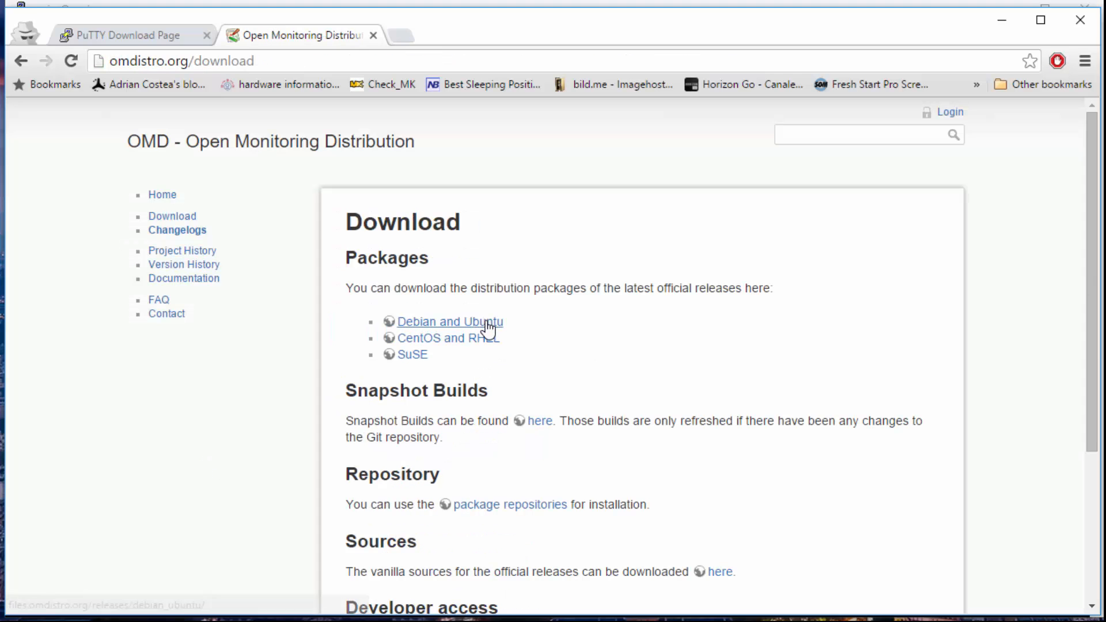
left_click(450, 321)
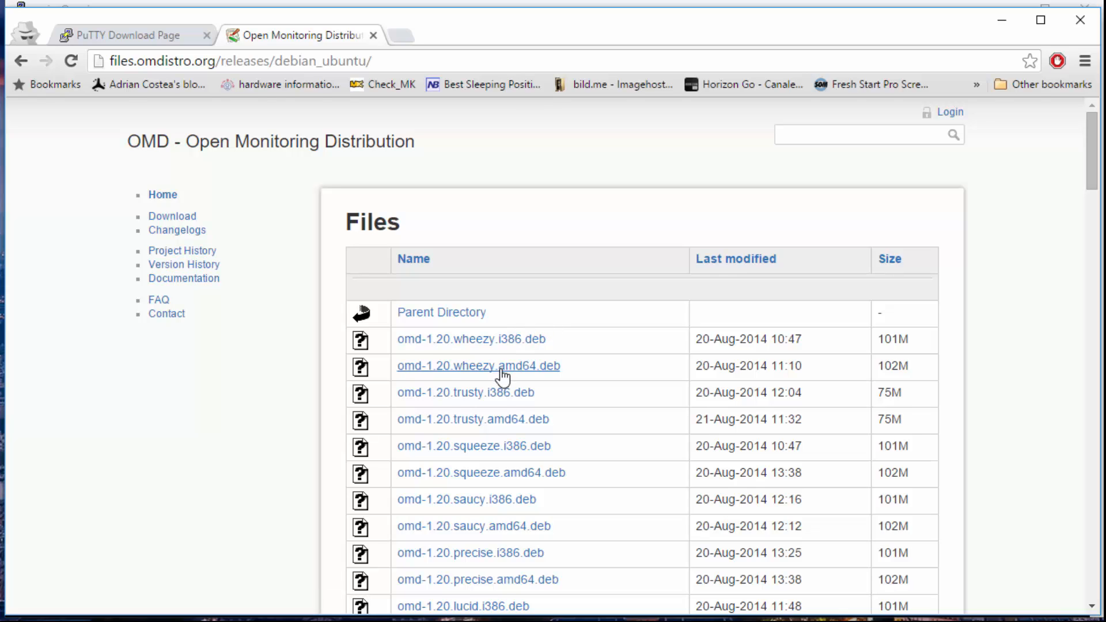
mouse_move(472, 419)
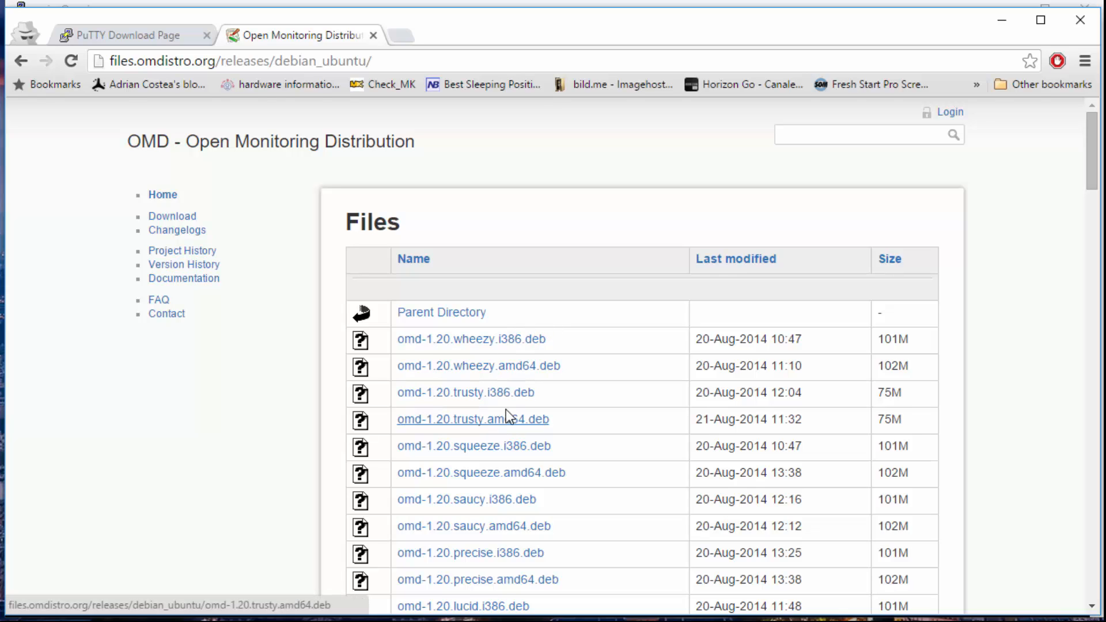
mouse_move(501, 429)
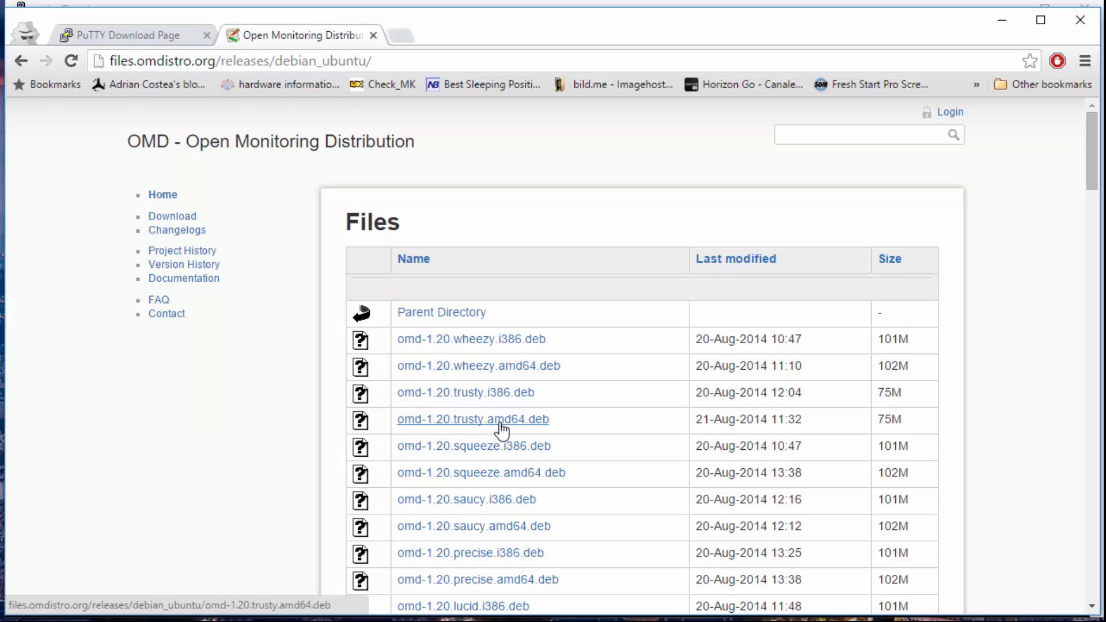
right_click(472, 419)
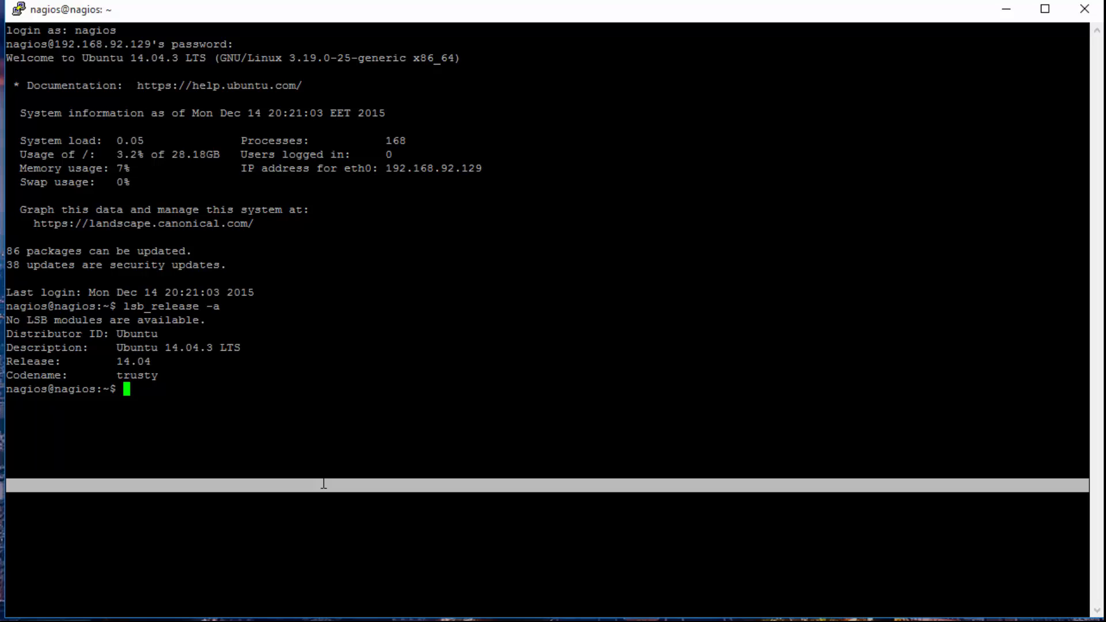
Become root with su and wget omd-1.20.trusty.amd64.deb from files.omdistro.org
type("su")
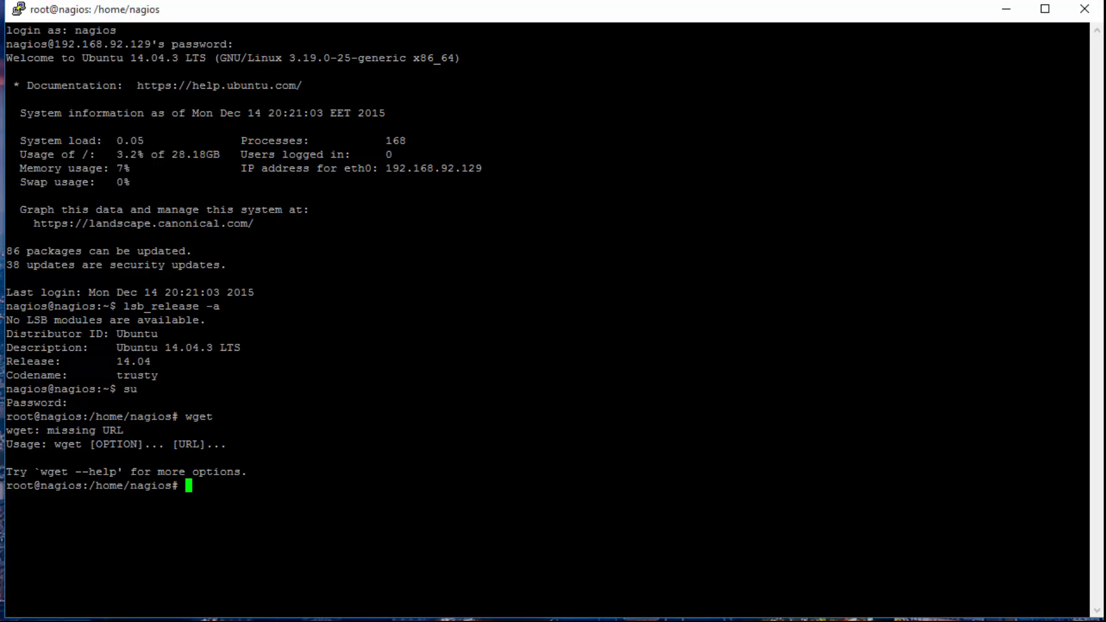
type("wget http://files.omdistro.org/releases/debian_ubuntu/omd-1.20.trusty.amd64.deb")
type("dp")
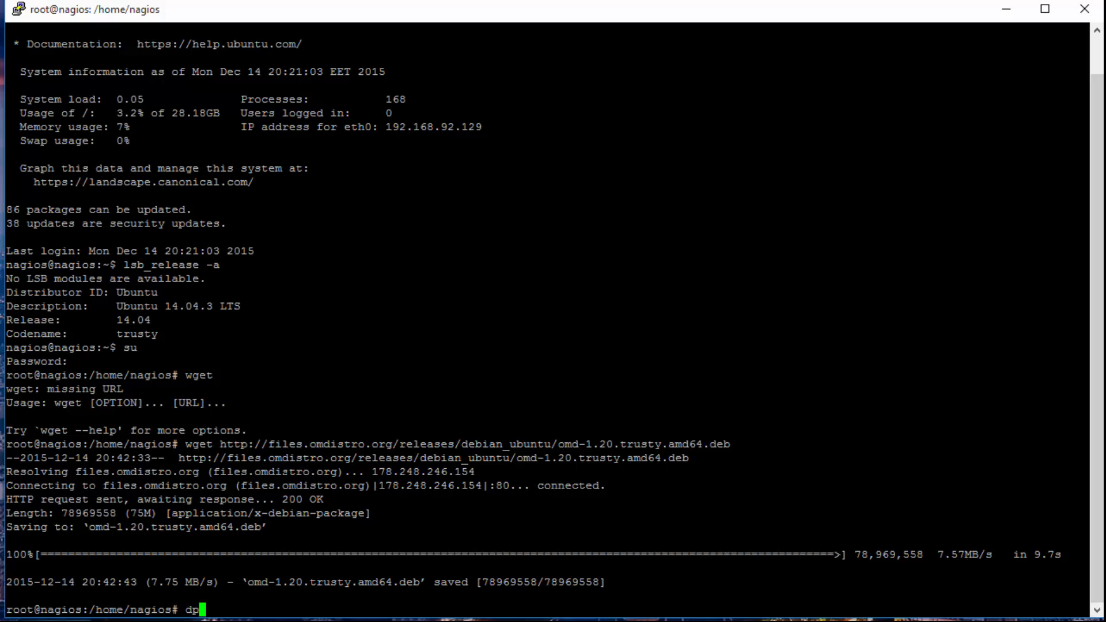
Run dpkg -i omd-1.20.trusty.amd64.deb, which stops on unmet dependencies
type("kg")
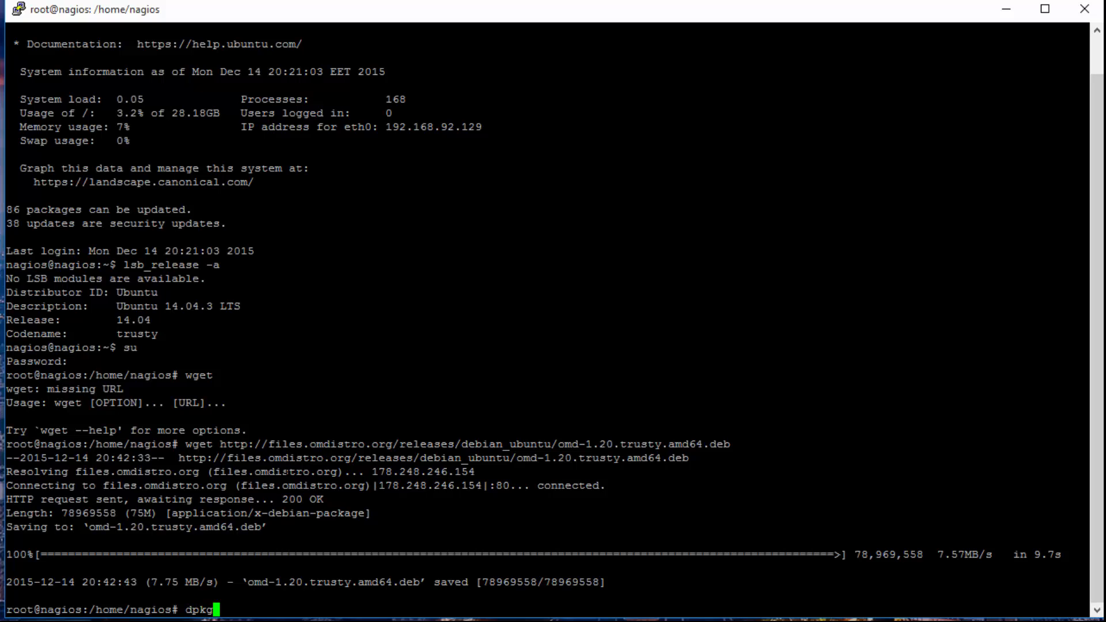
type("-")
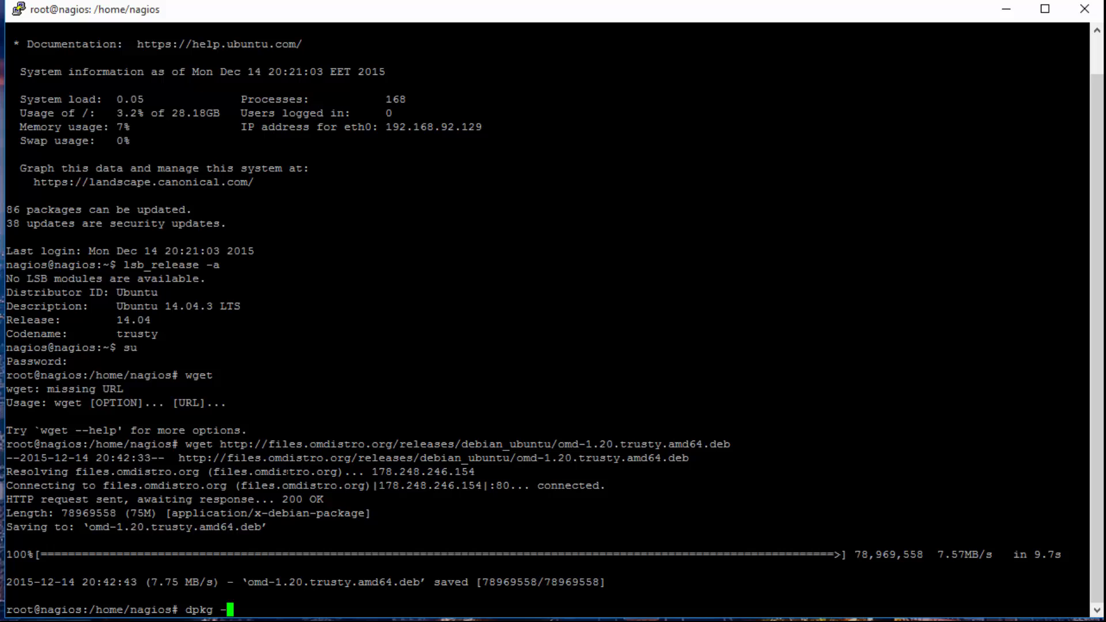
type("i")
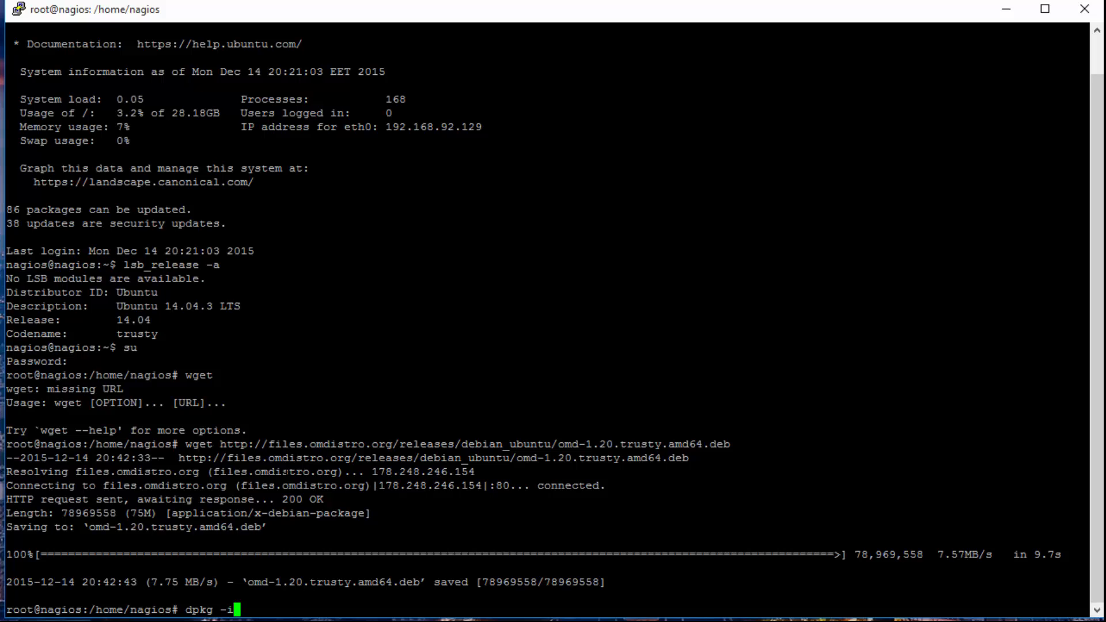
type("omd-1.20.trusty.amd64.deb")
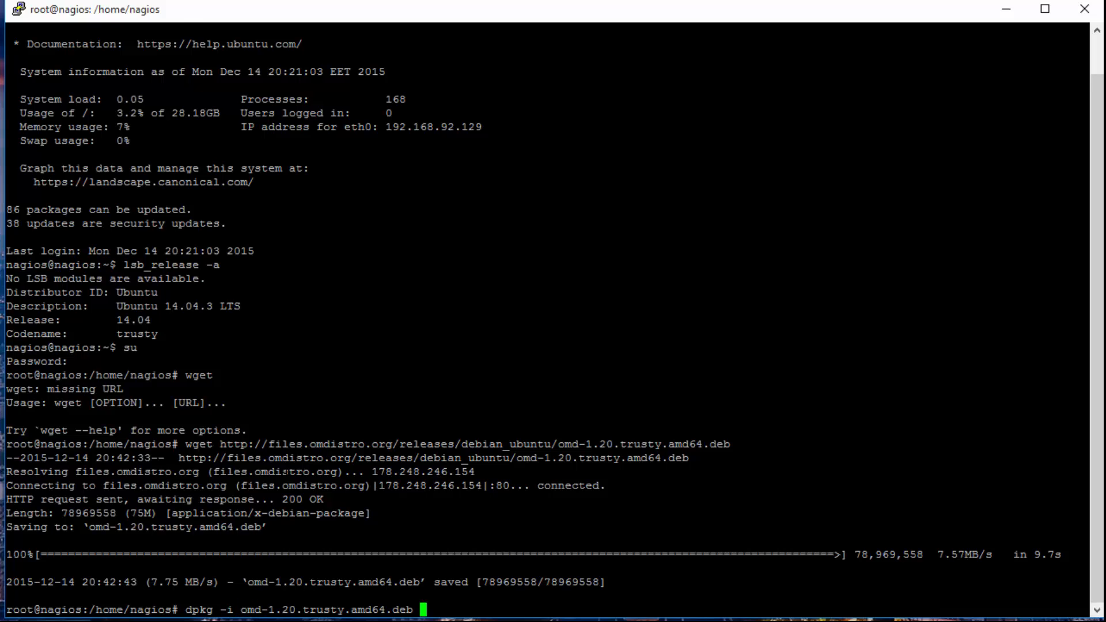
key("Return")
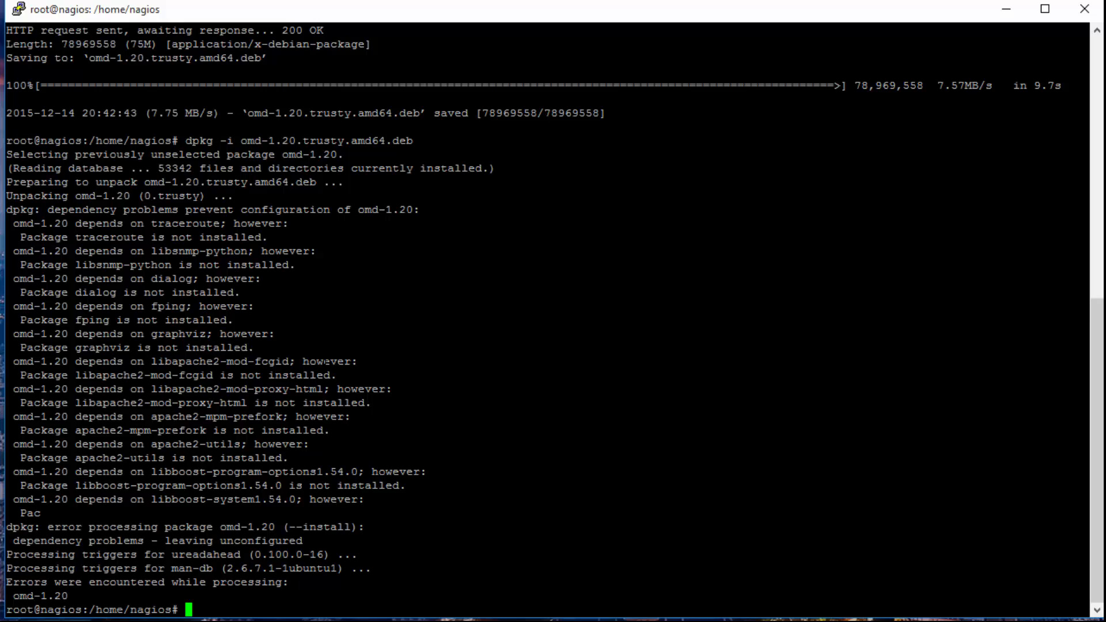
Run apt-get -f install, answer Y, then rerun it to confirm nothing remains
type("apt-g")
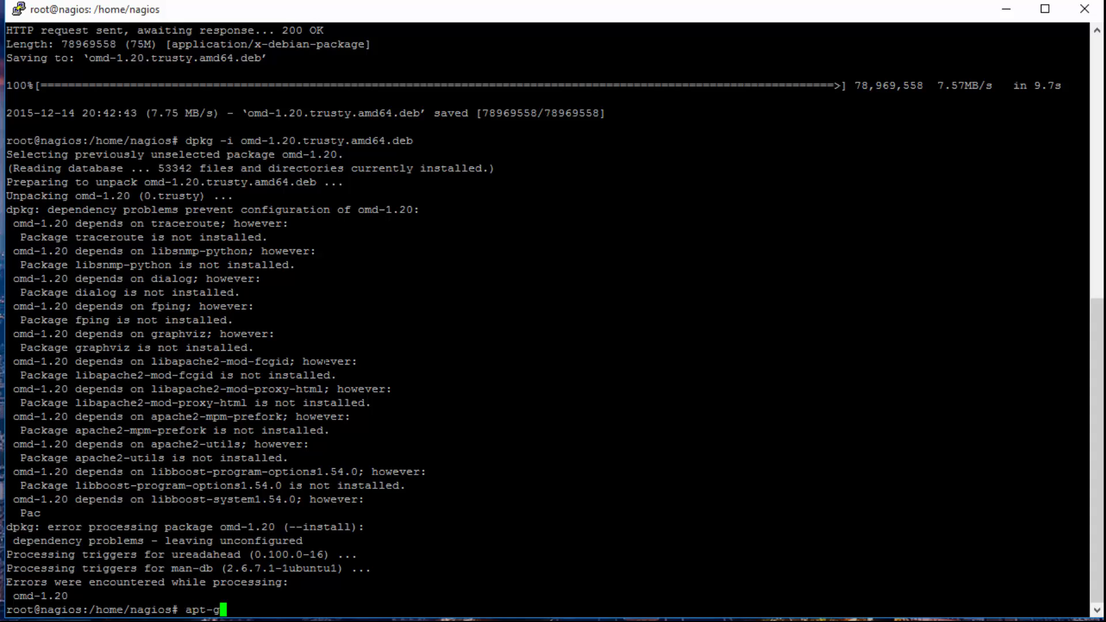
type("et -f")
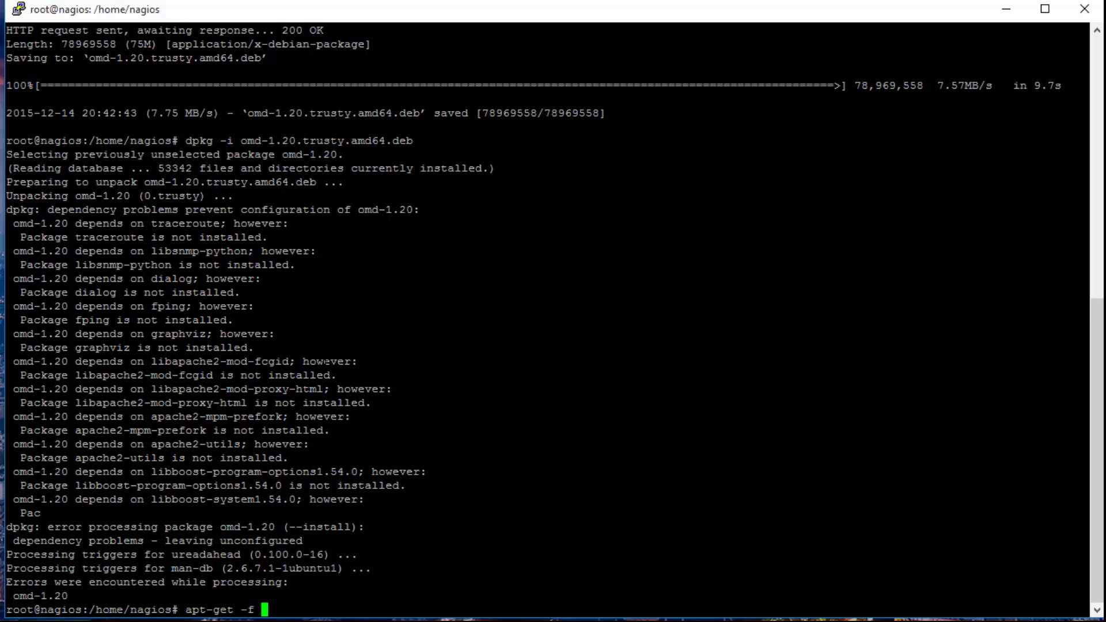
type("install")
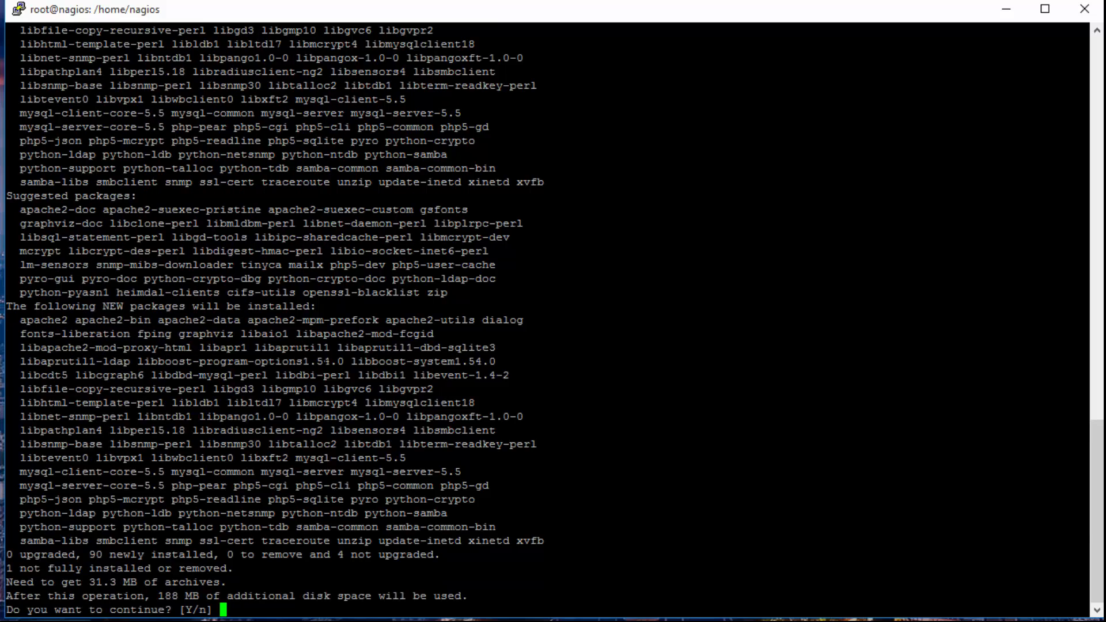
type("Y")
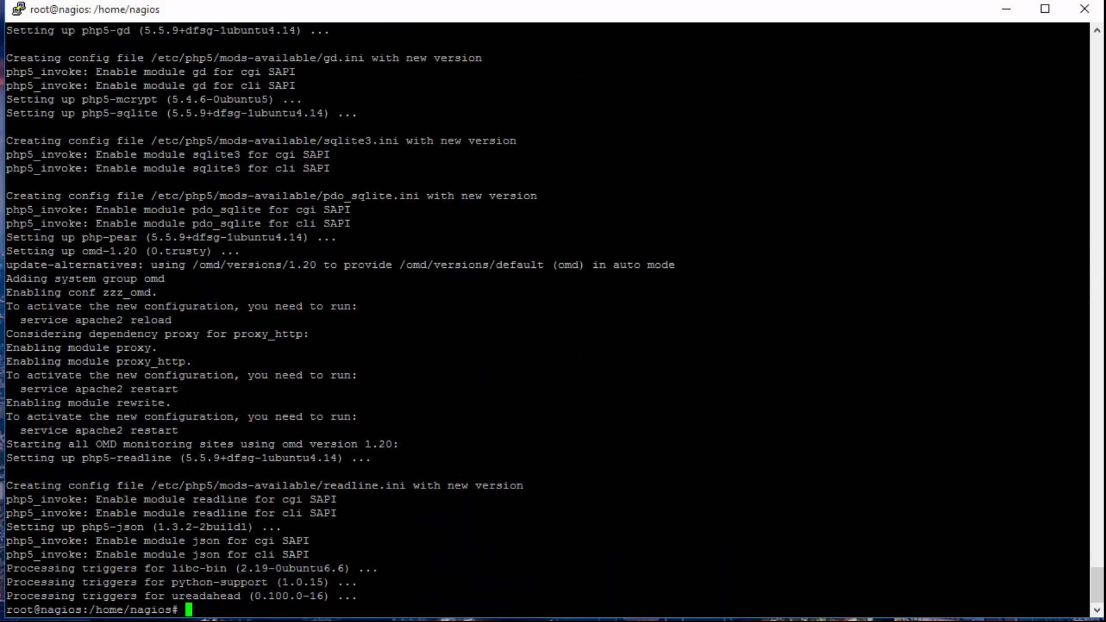
type("apt-get -f install")
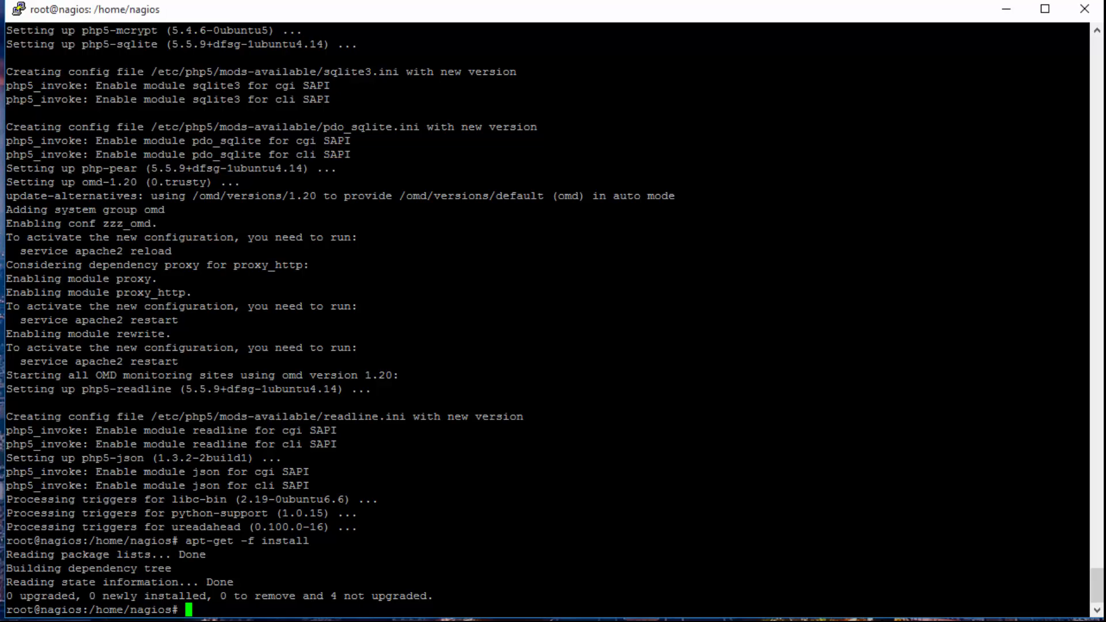
Create the OMD site with omd create monitor
type("omd")
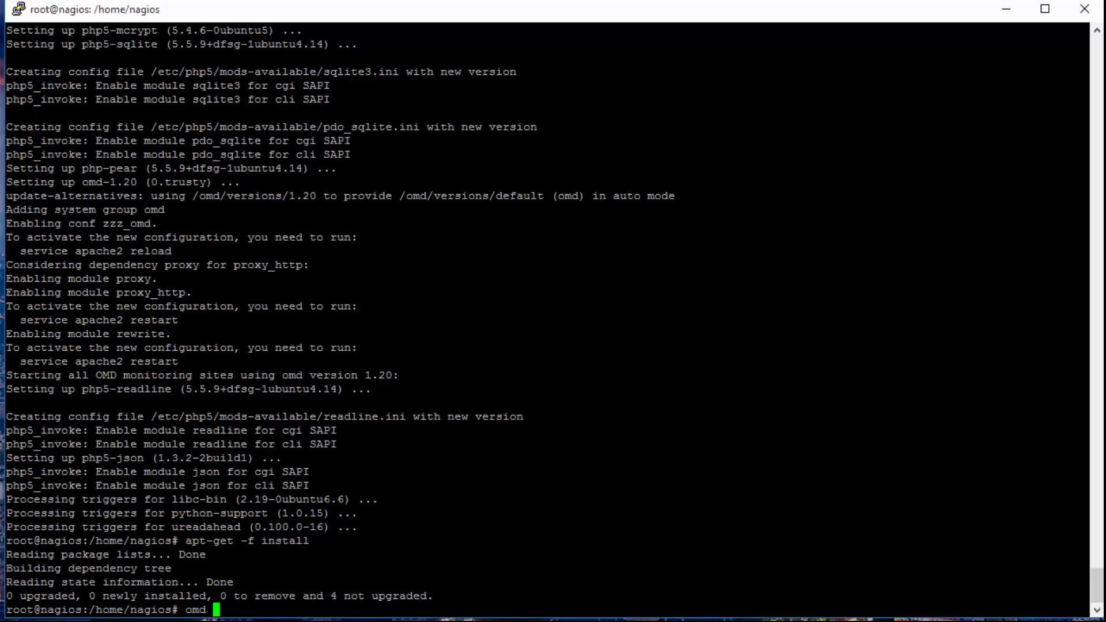
type("create")
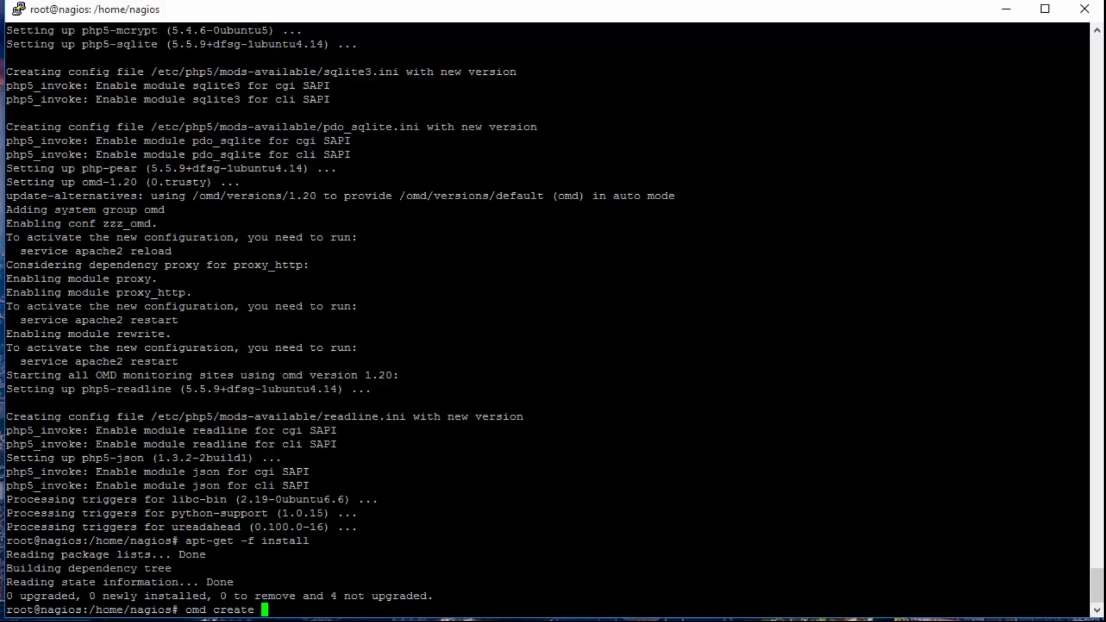
type("monitor")
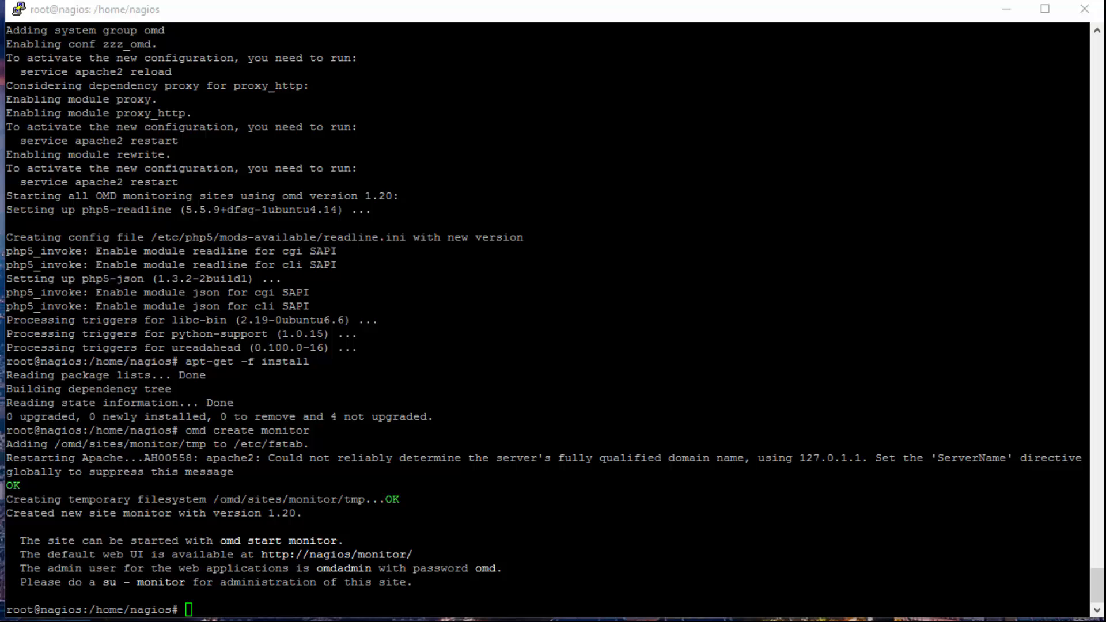
Enter omd start monitor at the prompt, ready to start the site
type("omd s")
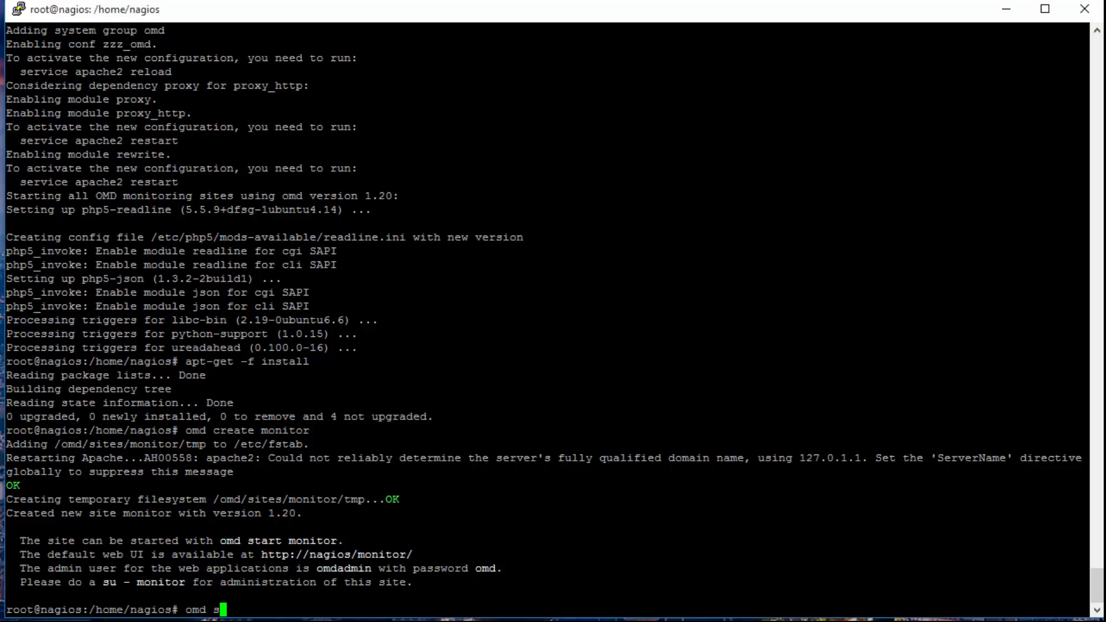
type("tart mon")
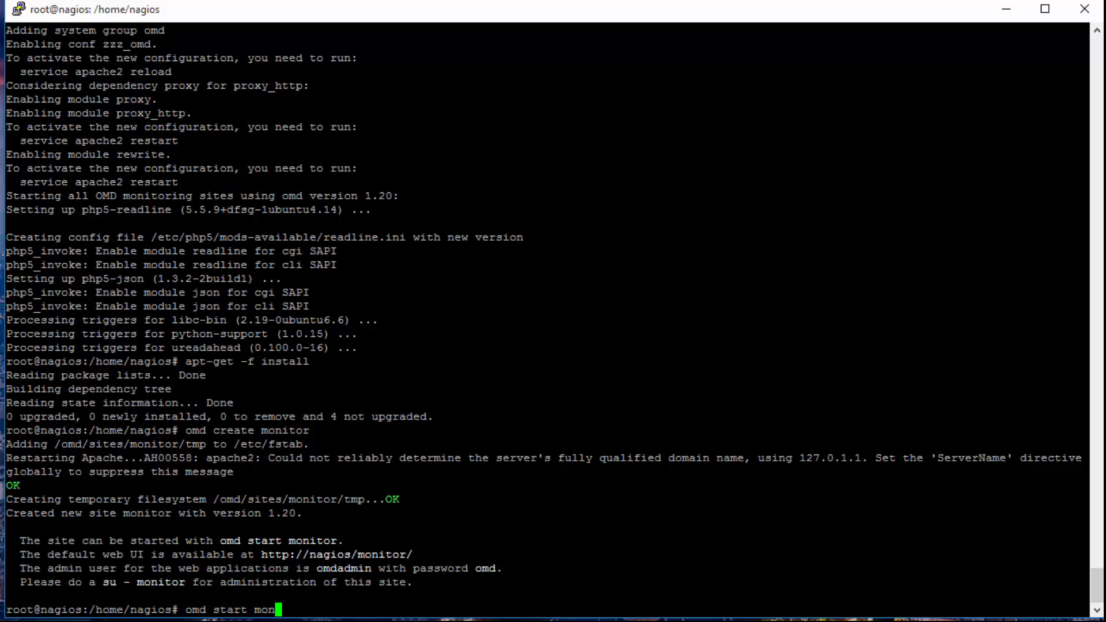
type("itor")
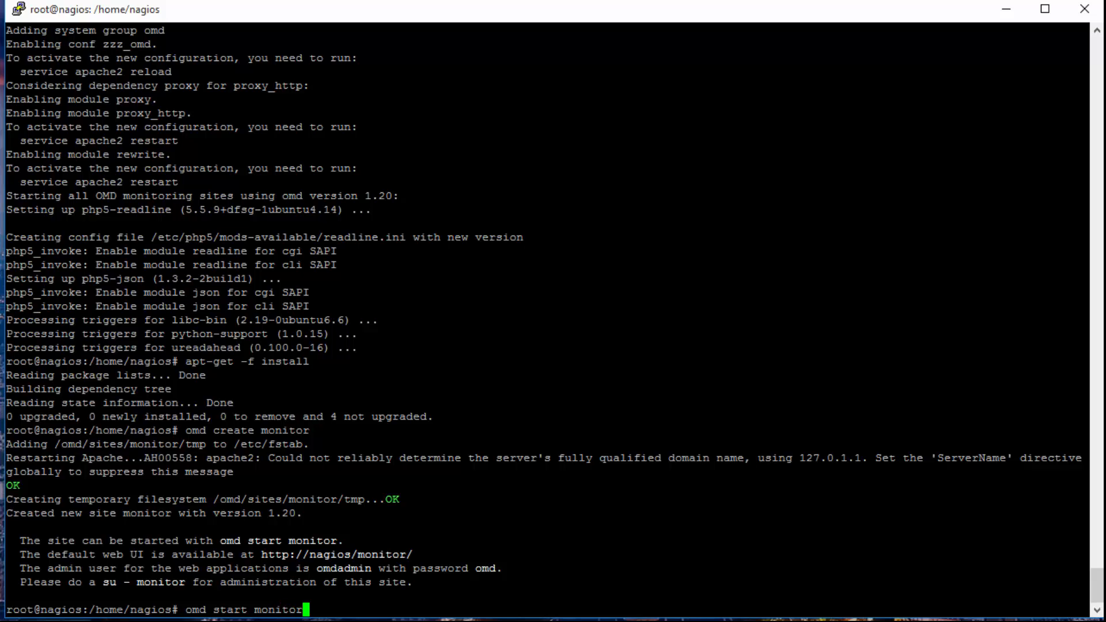